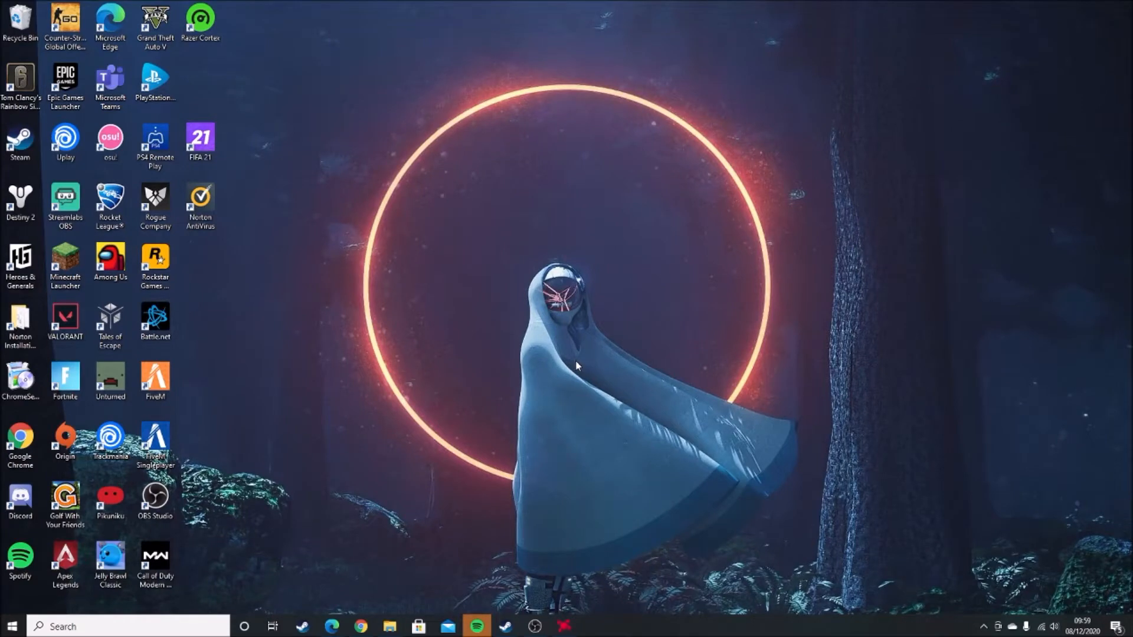
Bring up the desktop's shortcut menu and point at Display settings
{"action": "right_click", "coordinate": [578, 367]}
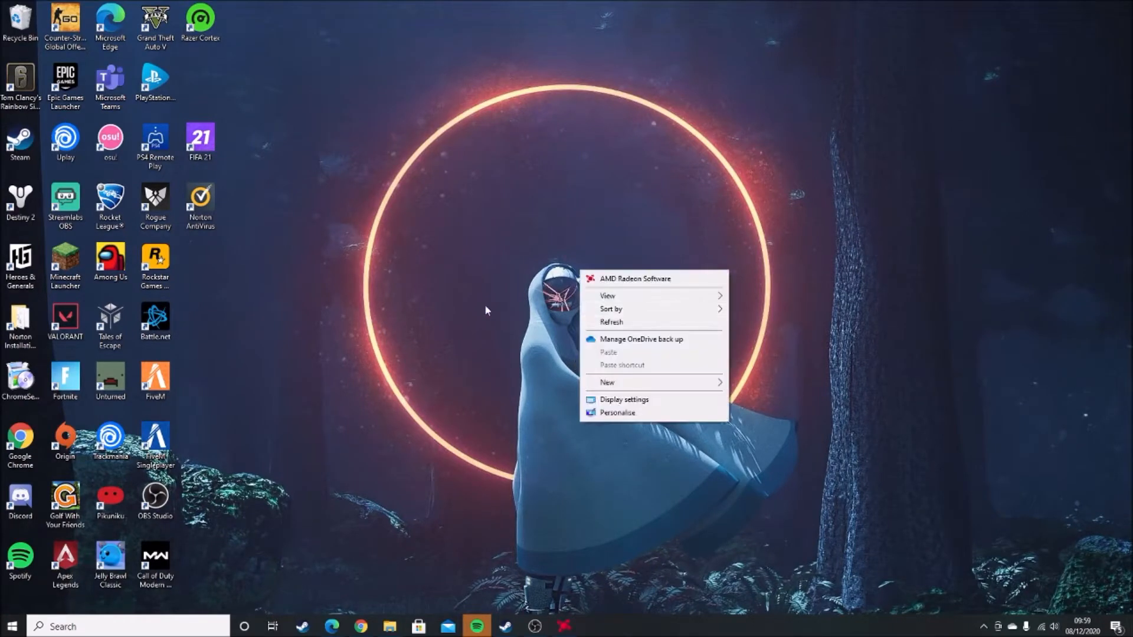
{"action": "left_click", "coordinate": [488, 310]}
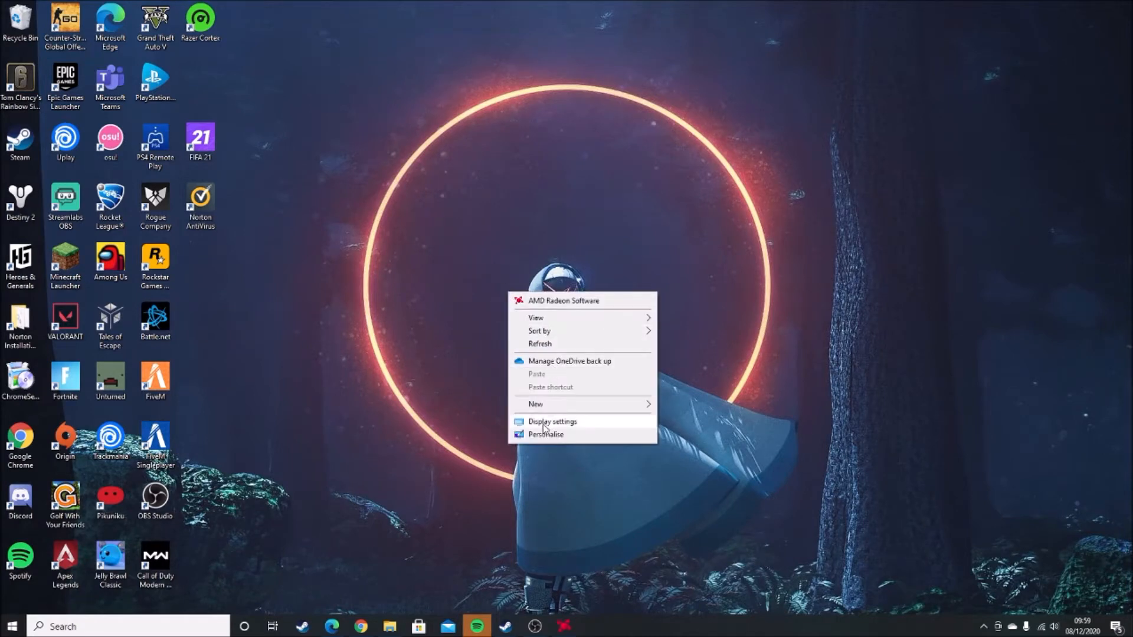
On the Display page, review the resolution list without changing 1920 × 1080 (Recommended), then scroll down
{"action": "left_click", "coordinate": [553, 421]}
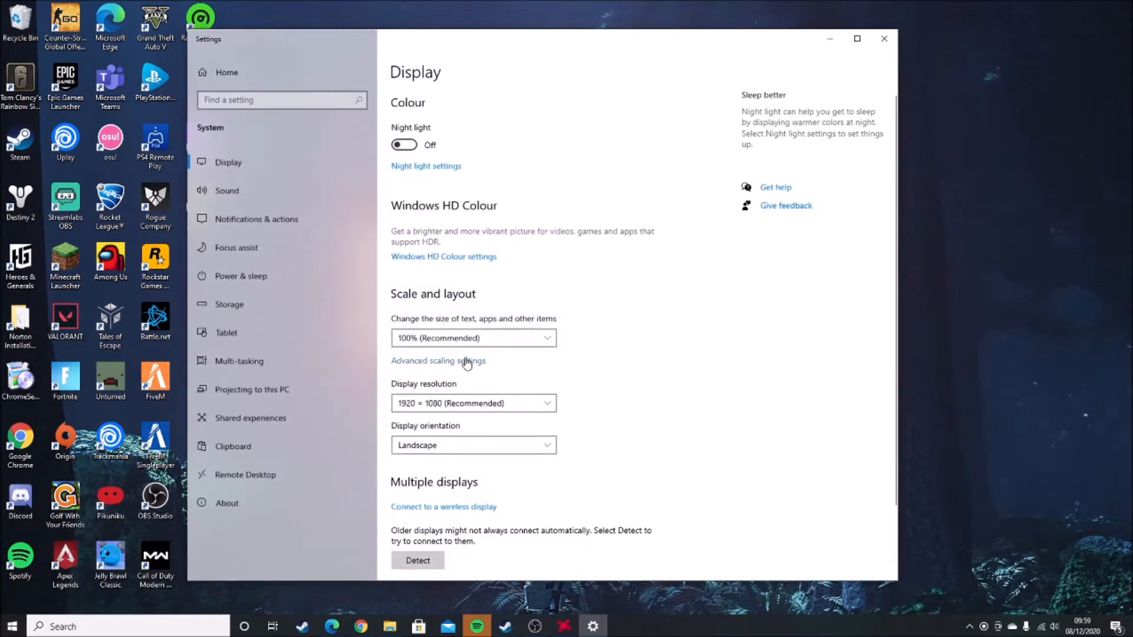
{"action": "left_click", "coordinate": [473, 403]}
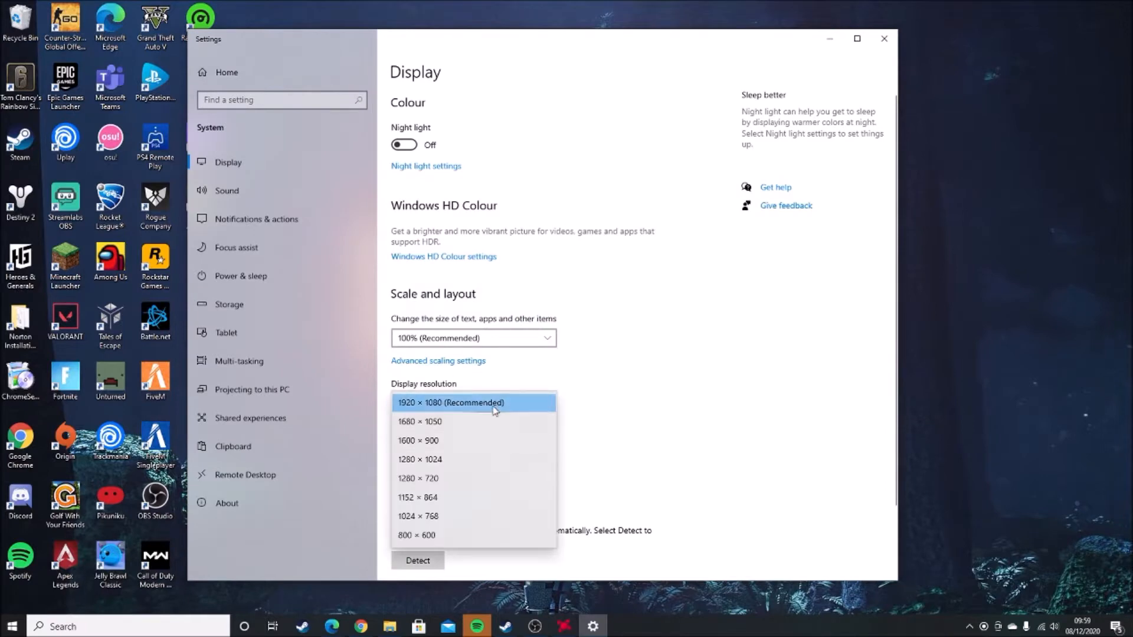
{"action": "mouse_move", "coordinate": [422, 494]}
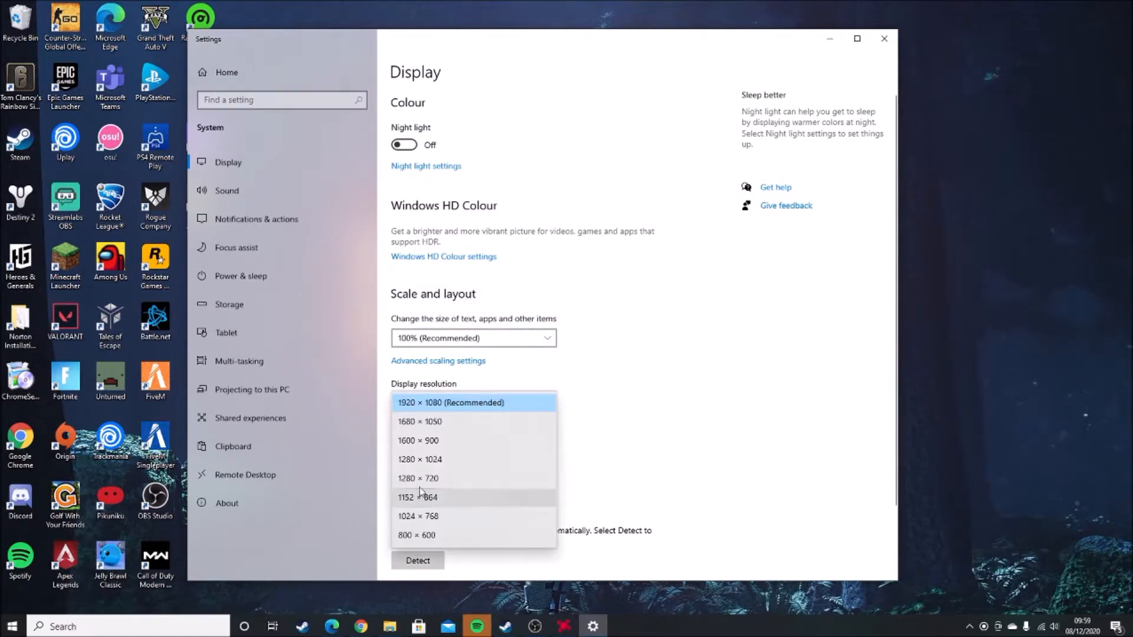
{"action": "left_click", "coordinate": [450, 403]}
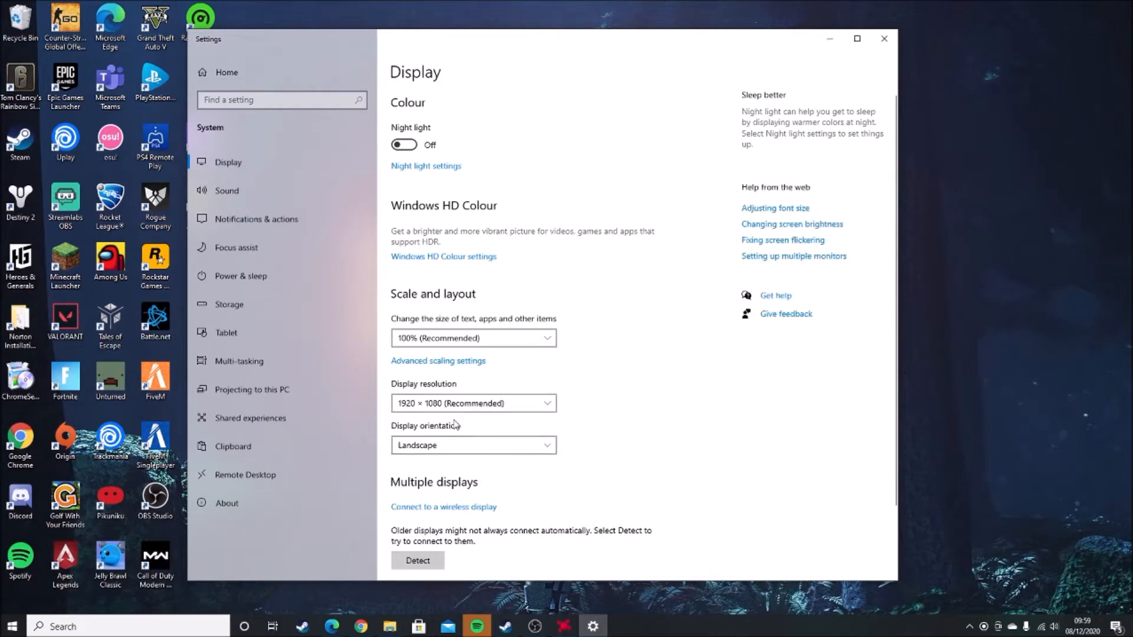
{"action": "scroll", "scroll_direction": "down", "scroll_amount": 3}
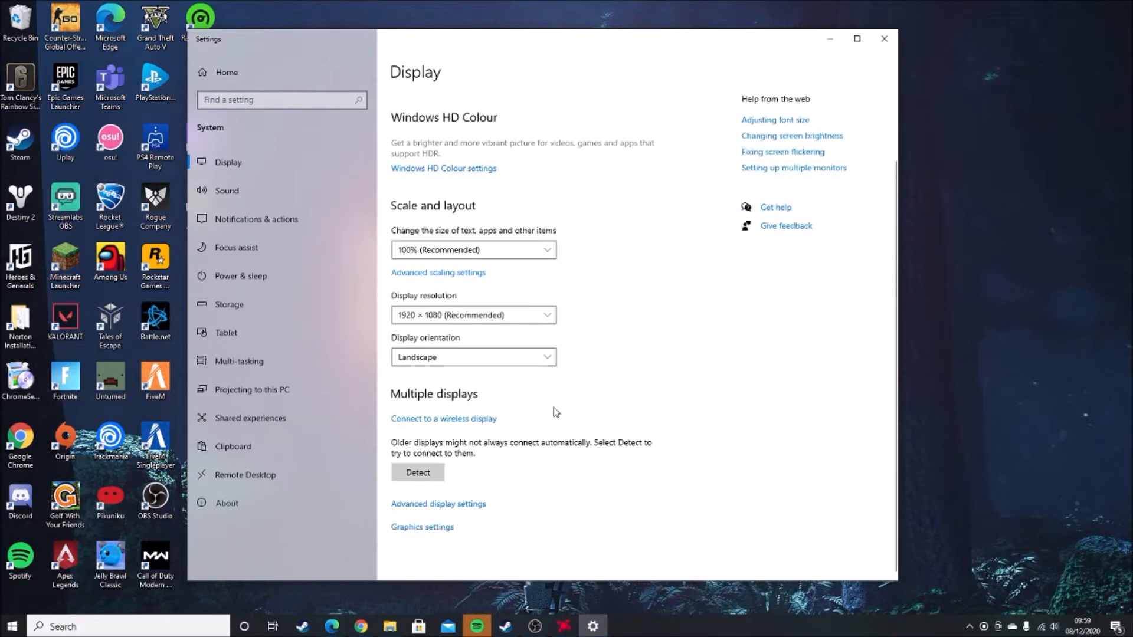
{"action": "mouse_move", "coordinate": [445, 512]}
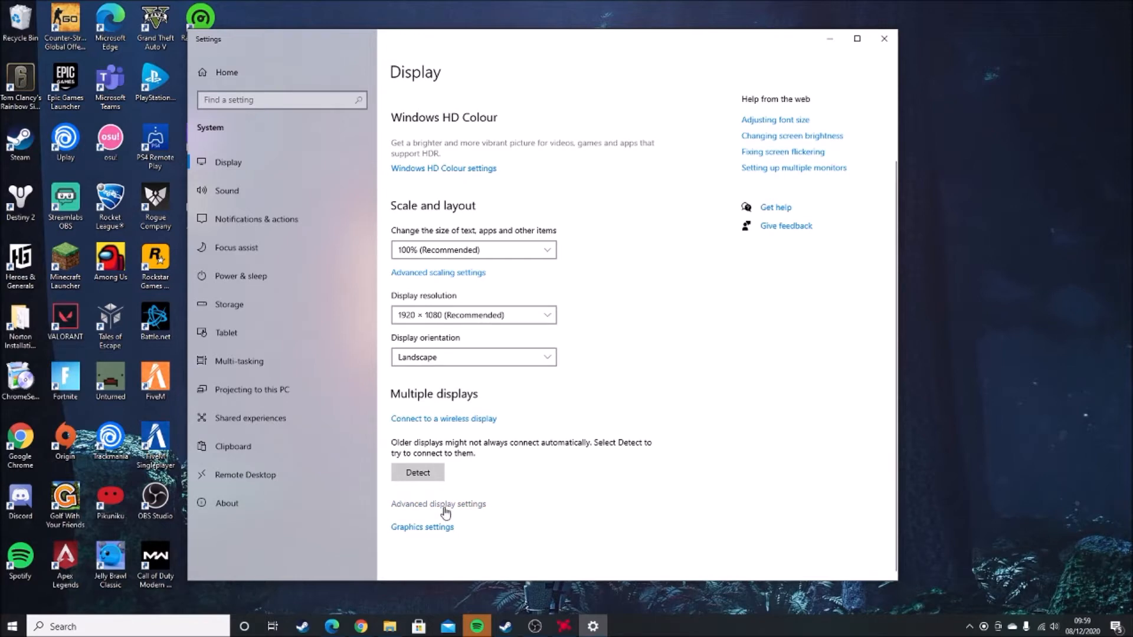
From Advanced display settings, open Display 1's adapter properties for the AMD Radeon RX 5700 XT
{"action": "left_click", "coordinate": [438, 504]}
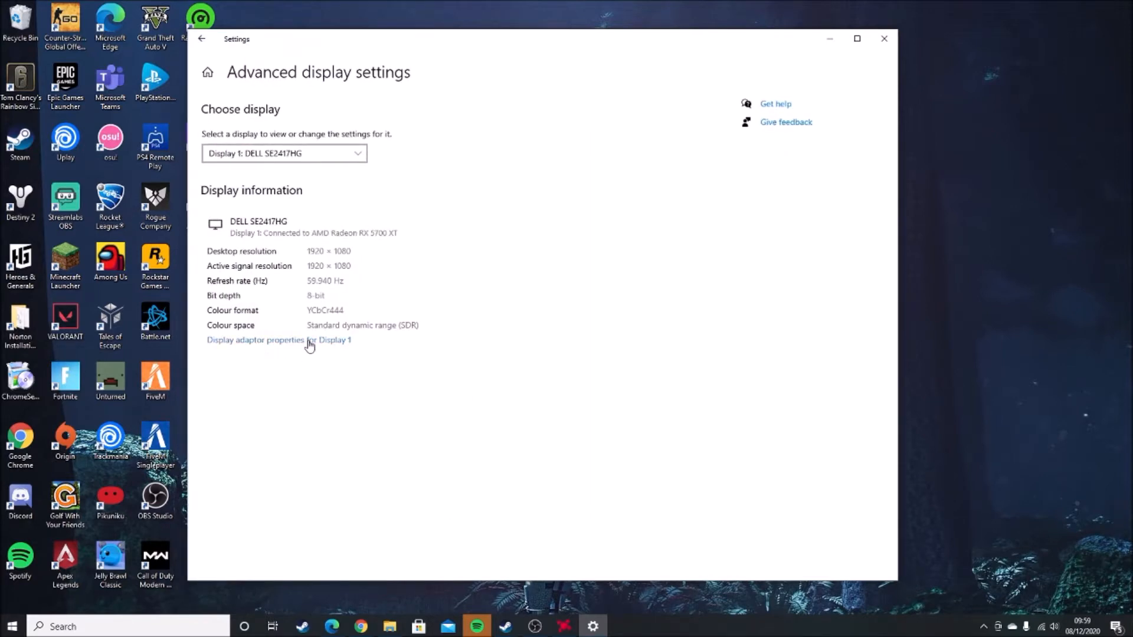
{"action": "left_click", "coordinate": [266, 340]}
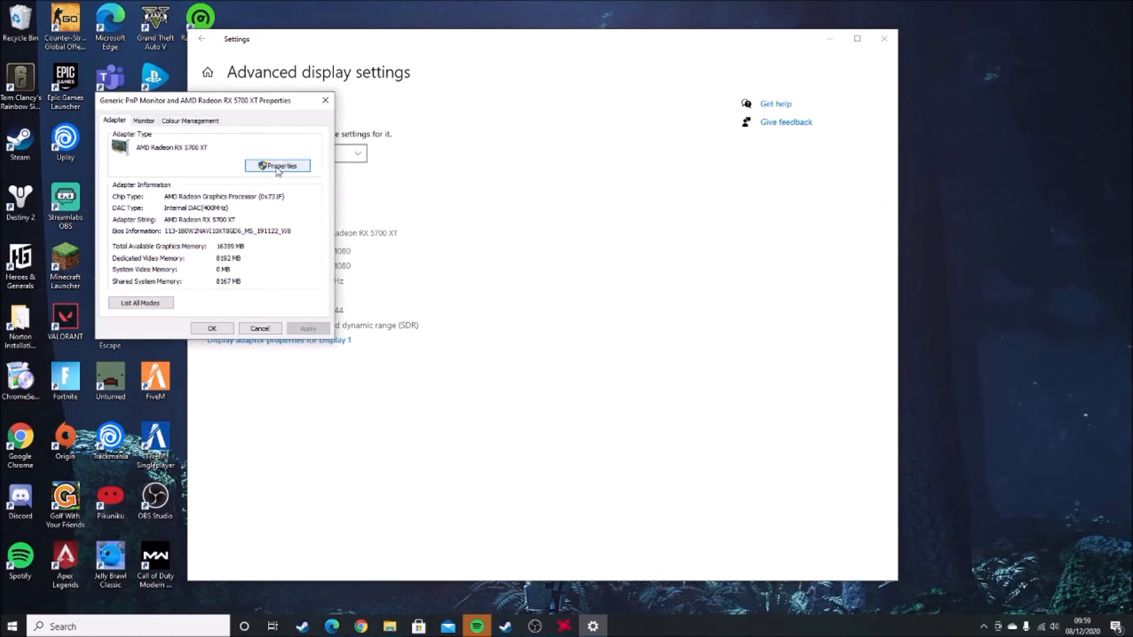
Show the AMD Radeon RX 5700 XT's Driver tab and start Update Driver
{"action": "left_click", "coordinate": [277, 165]}
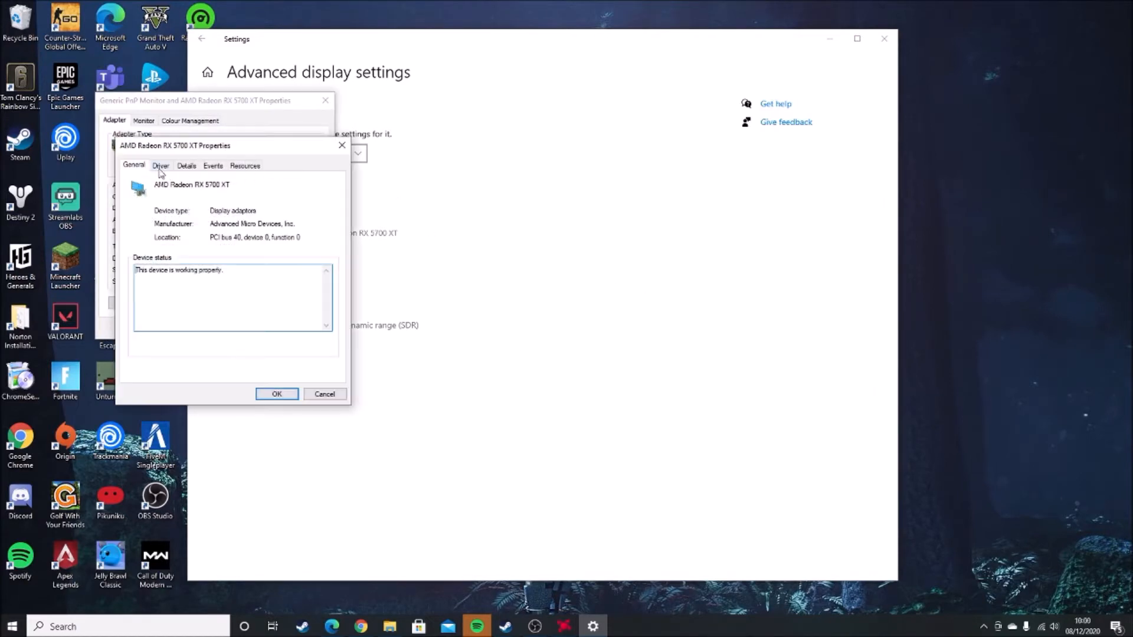
{"action": "left_click", "coordinate": [161, 166]}
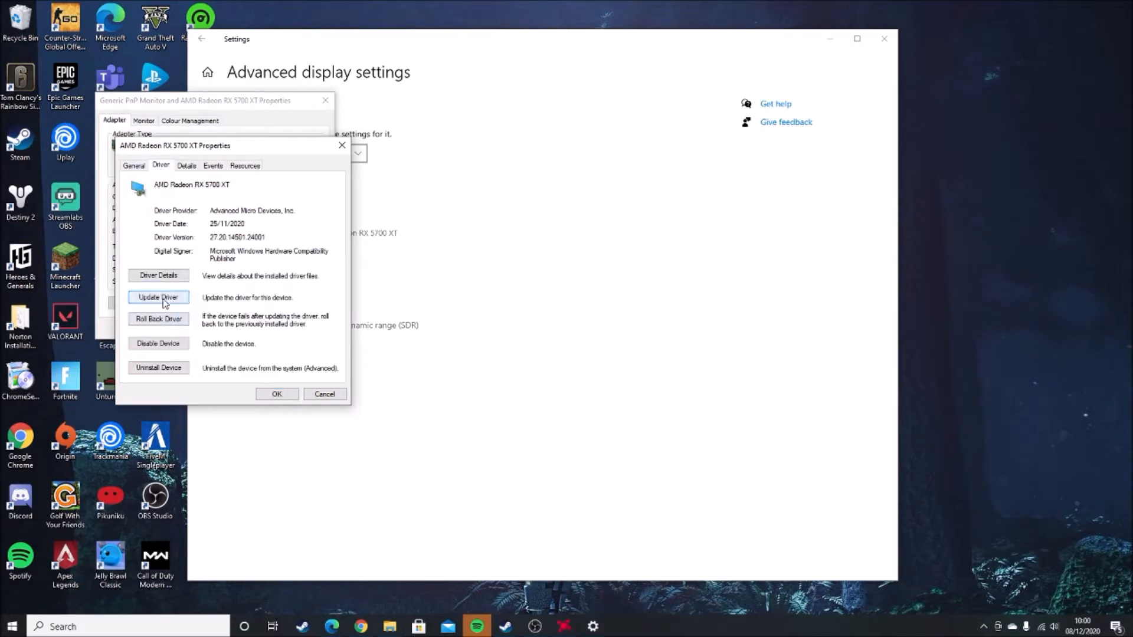
{"action": "left_click", "coordinate": [158, 297]}
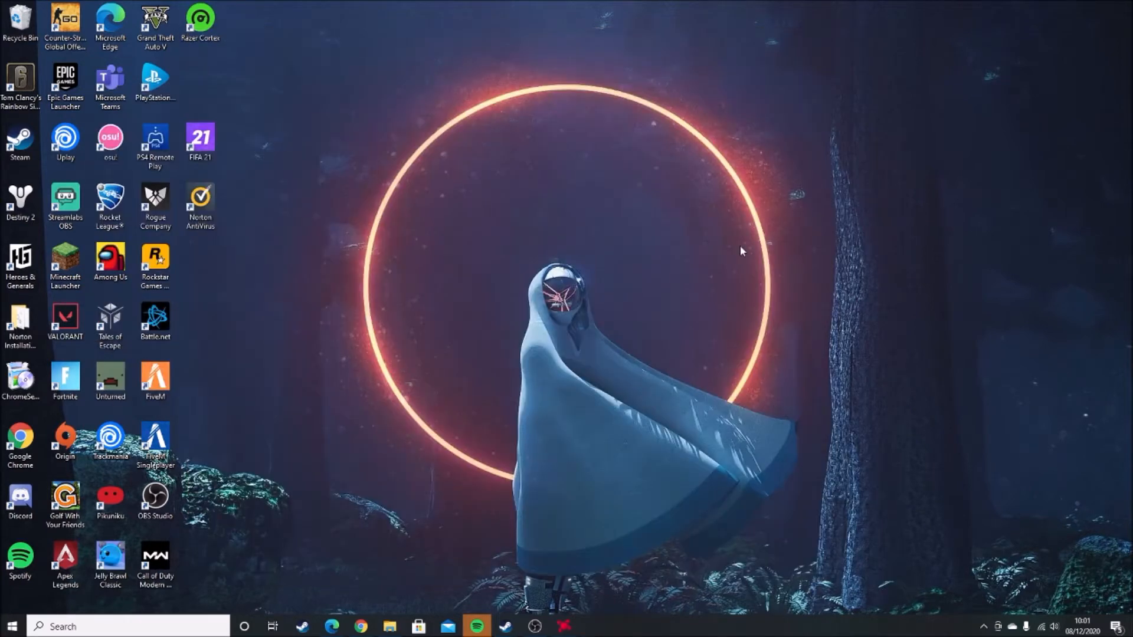
{"action": "mouse_move", "coordinate": [991, 5]}
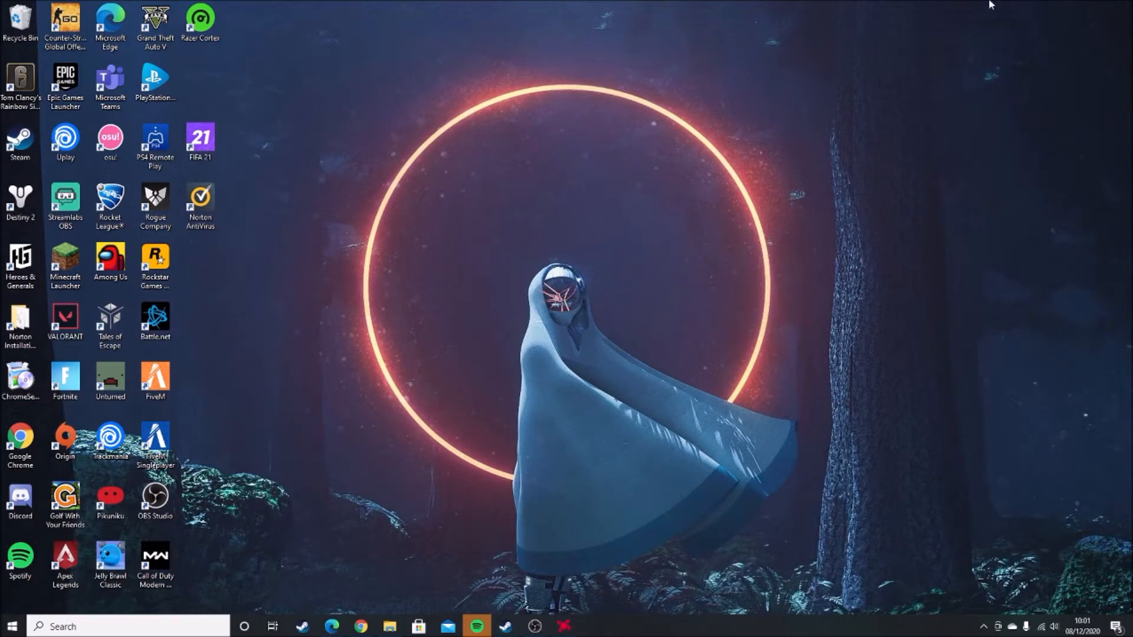
{"action": "mouse_move", "coordinate": [586, 191]}
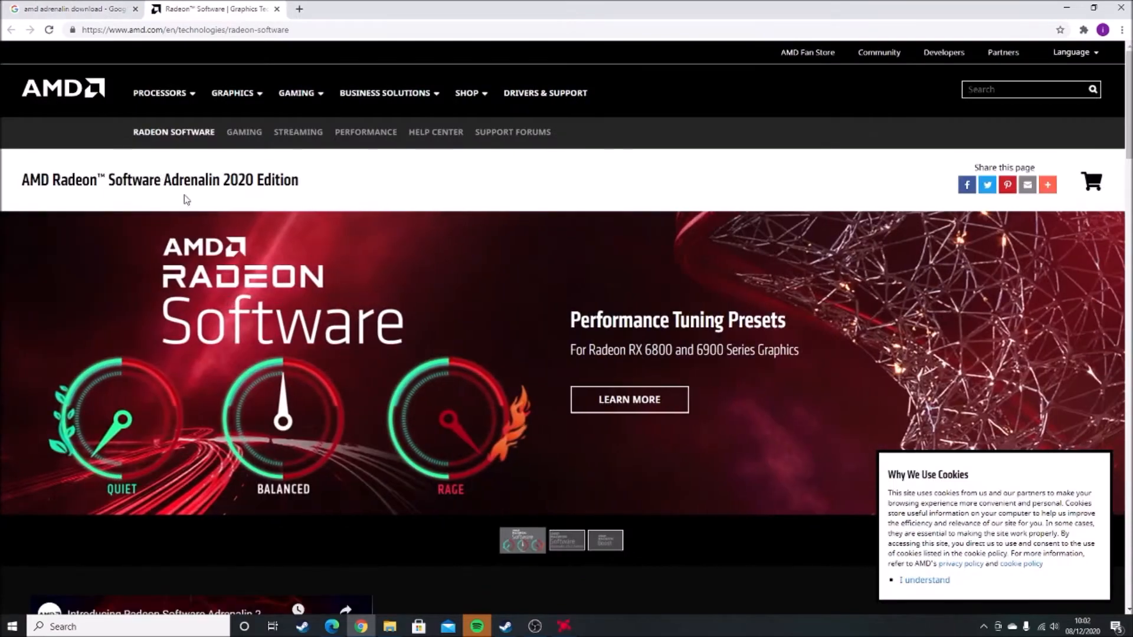
Scroll through AMD's Radeon Software Adrenalin 2020 Edition page
{"action": "scroll", "scroll_direction": "down", "scroll_amount": 3}
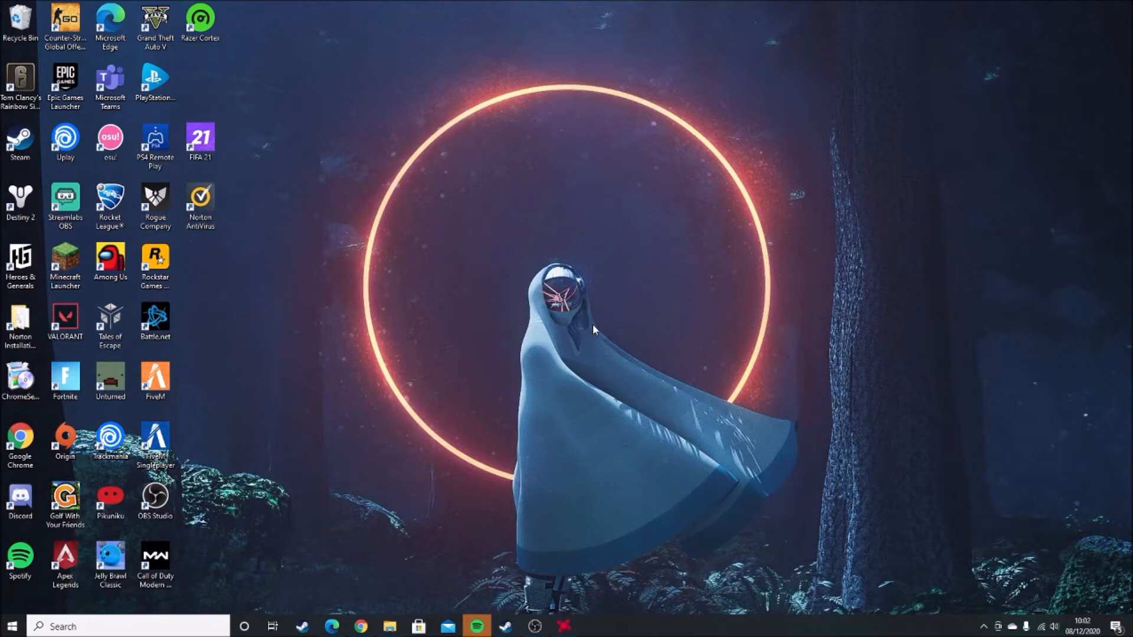
{"action": "mouse_move", "coordinate": [590, 217]}
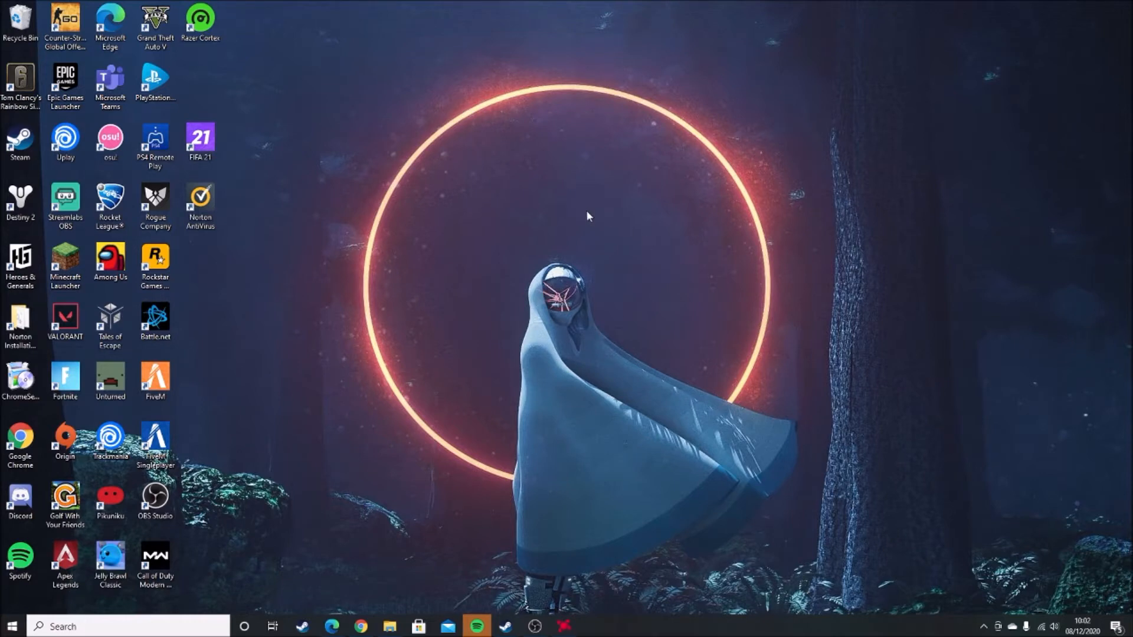
Reopen Display settings from the desktop and recheck resolutions, keeping 1920 × 1080 (Recommended)
{"action": "right_click", "coordinate": [587, 226]}
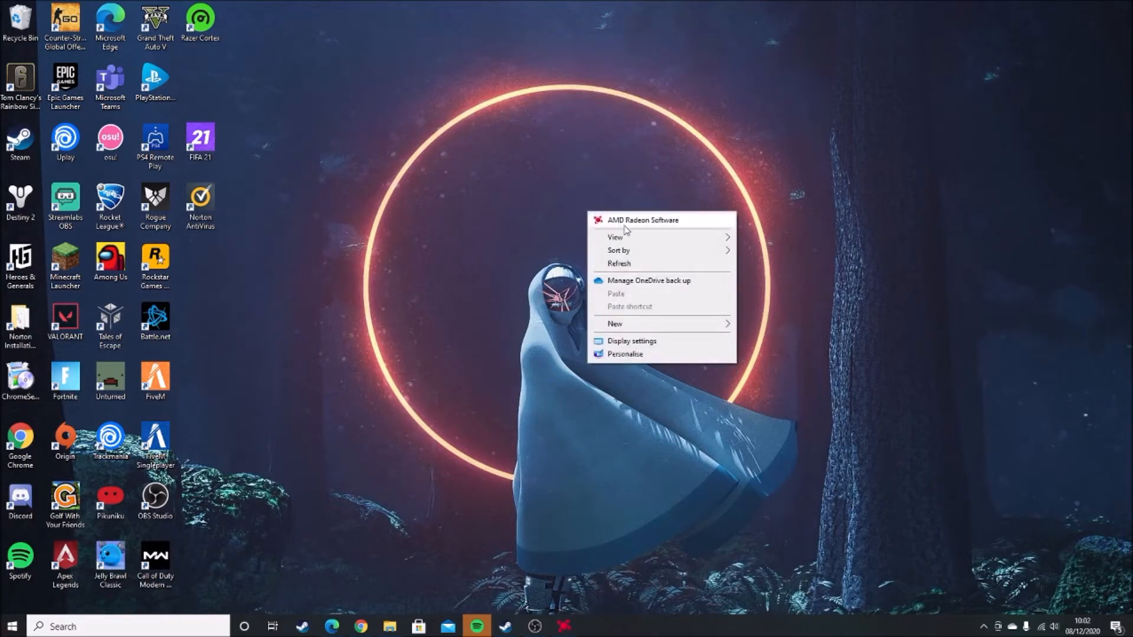
{"action": "left_click", "coordinate": [641, 220]}
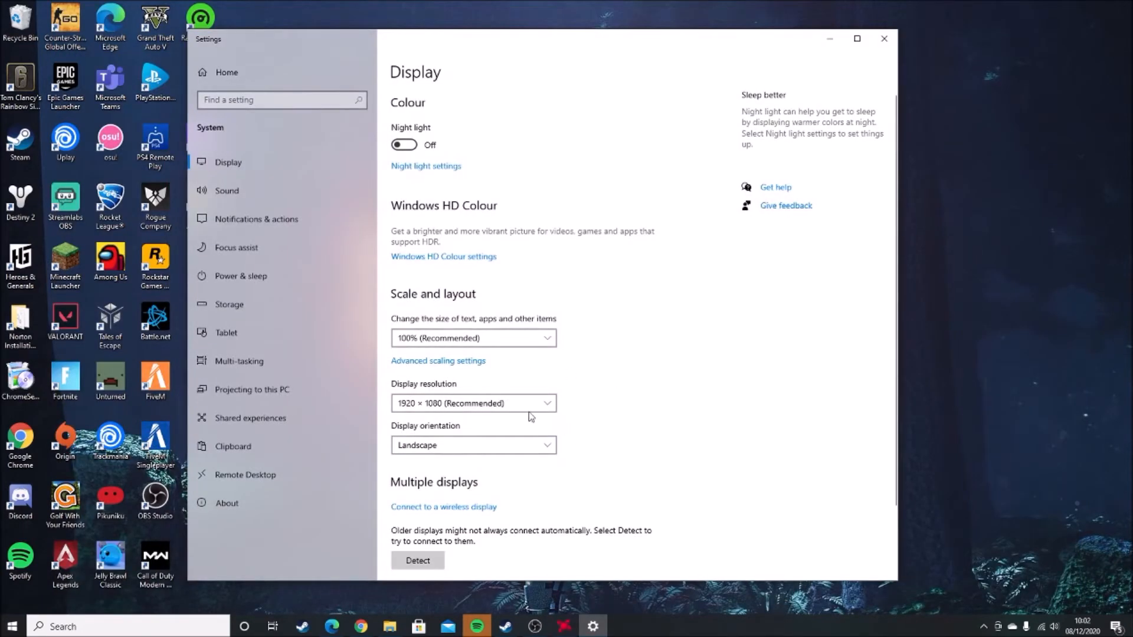
{"action": "left_click", "coordinate": [473, 403]}
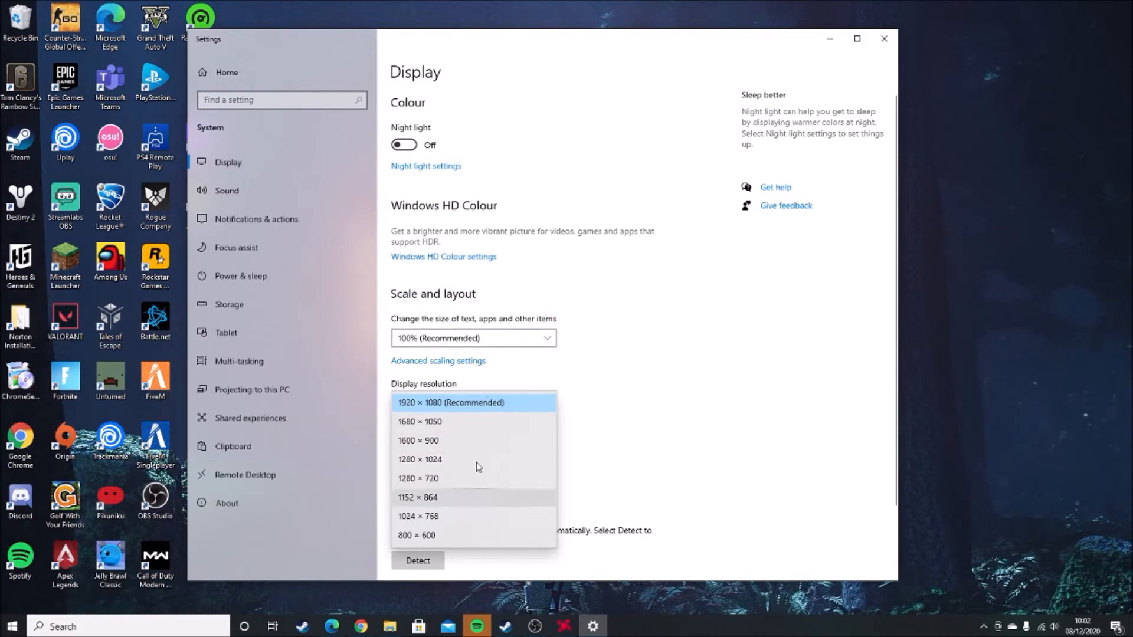
{"action": "left_click", "coordinate": [451, 403]}
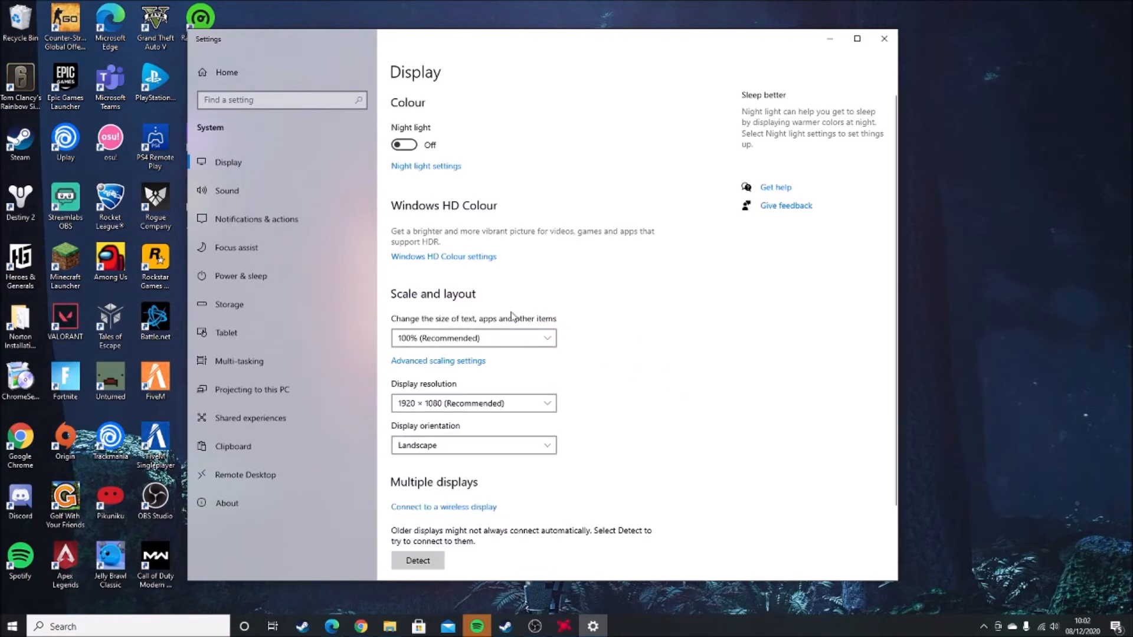